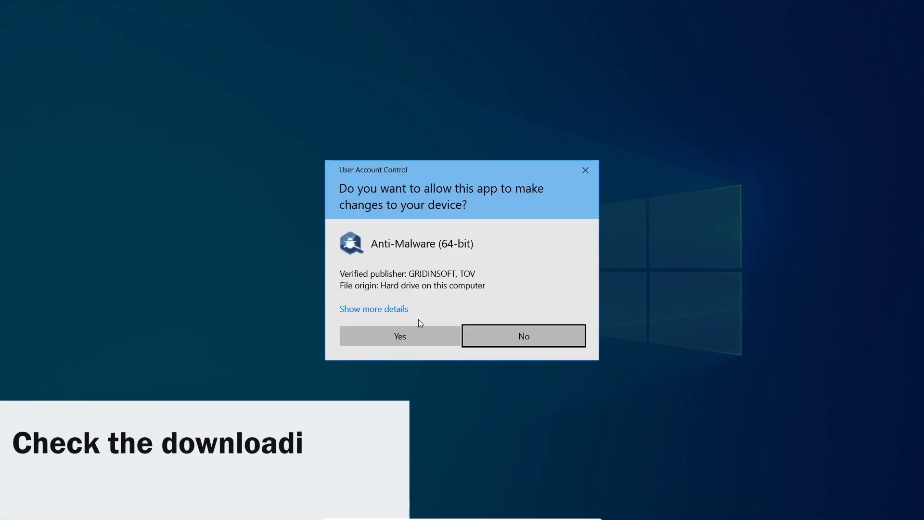
Step: Allow Anti-Malware to make changes in the User Account Control prompt
{"action": "left_click", "coordinate": [400, 336]}
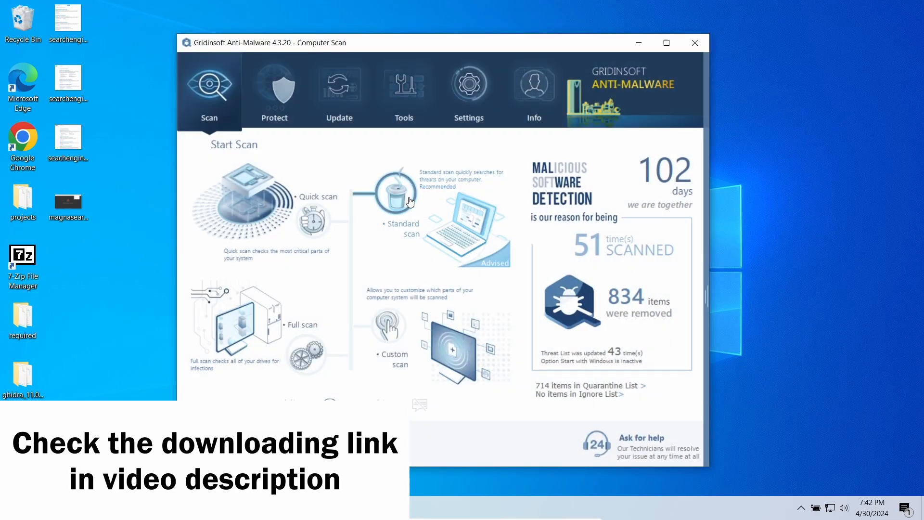
Step: Run a Standard scan, which reports 77 detected objects including 2 malware and 3 PUPs
{"action": "left_click", "coordinate": [387, 191]}
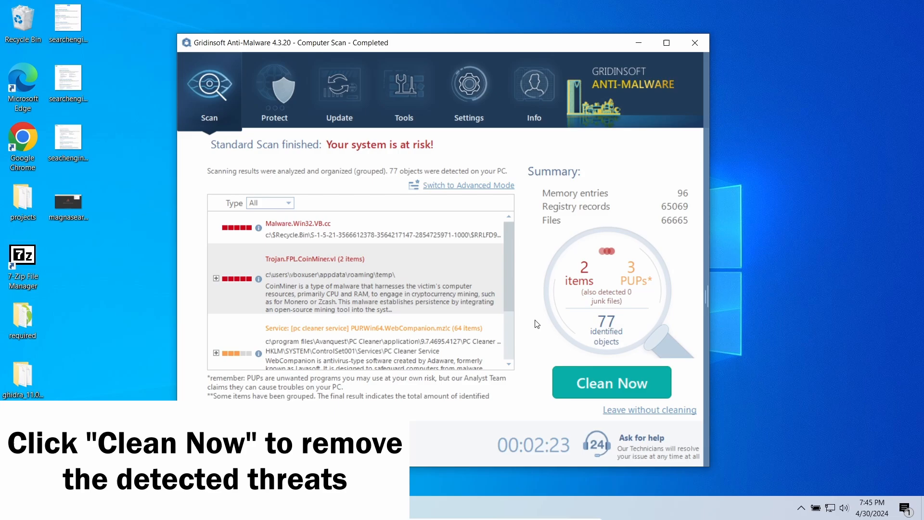
Step: Start removing the 77 detected threats with Clean Now
{"action": "left_click", "coordinate": [612, 383]}
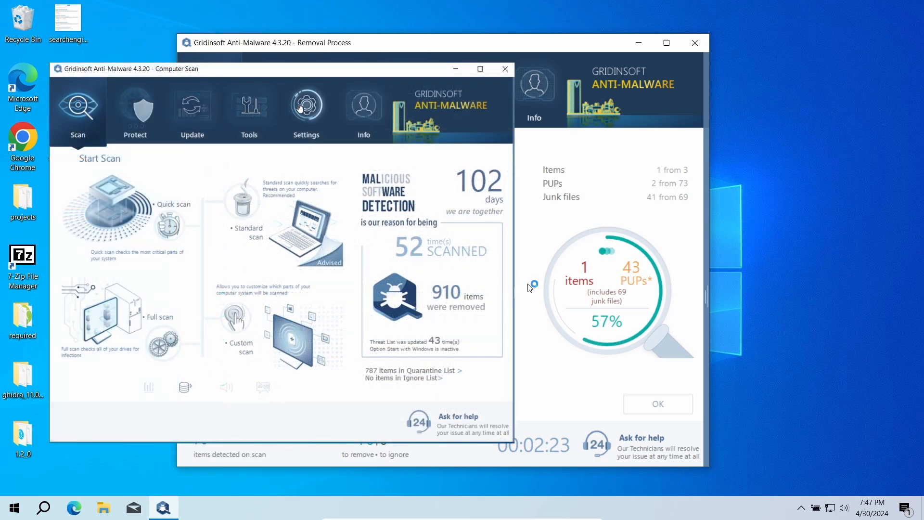
Step: Reset browser settings for Internet Explorer, Chrome and Microsoft Edge via Tools
{"action": "left_click", "coordinate": [249, 108]}
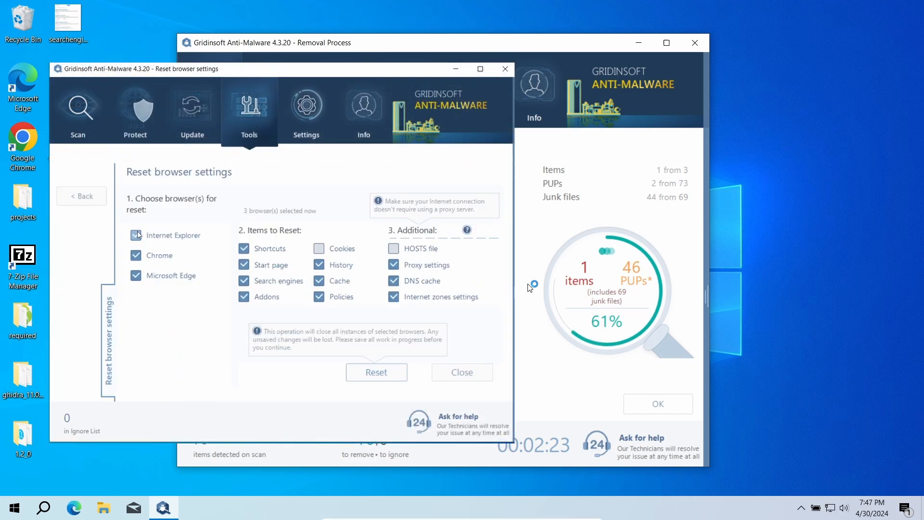
{"action": "left_click", "coordinate": [136, 235]}
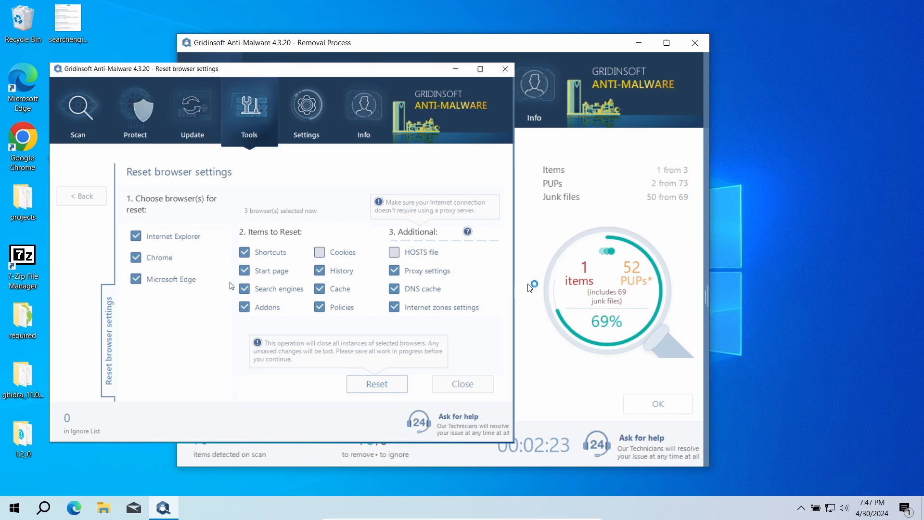
{"action": "left_click", "coordinate": [376, 384]}
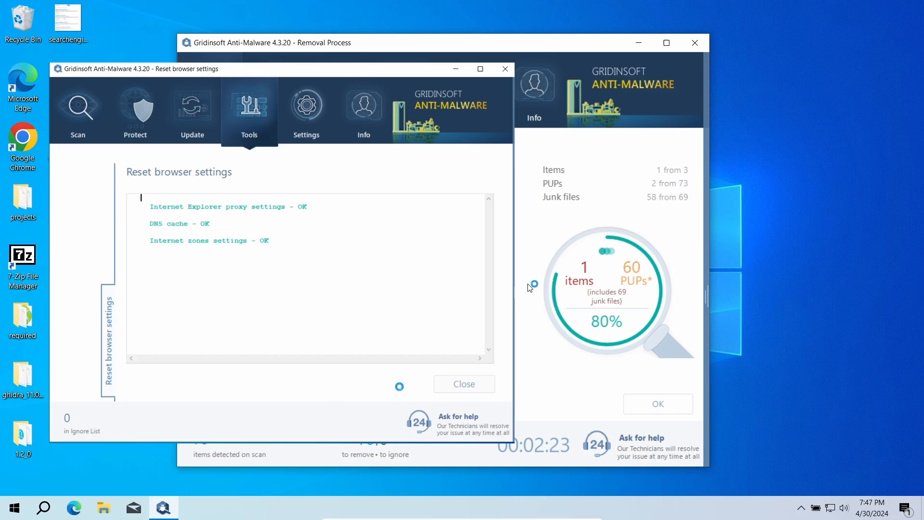
{"action": "left_click", "coordinate": [464, 384]}
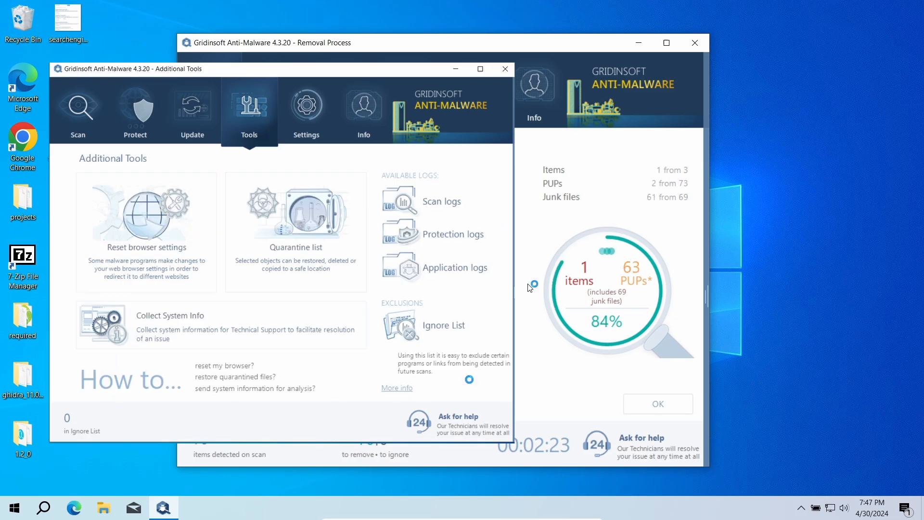